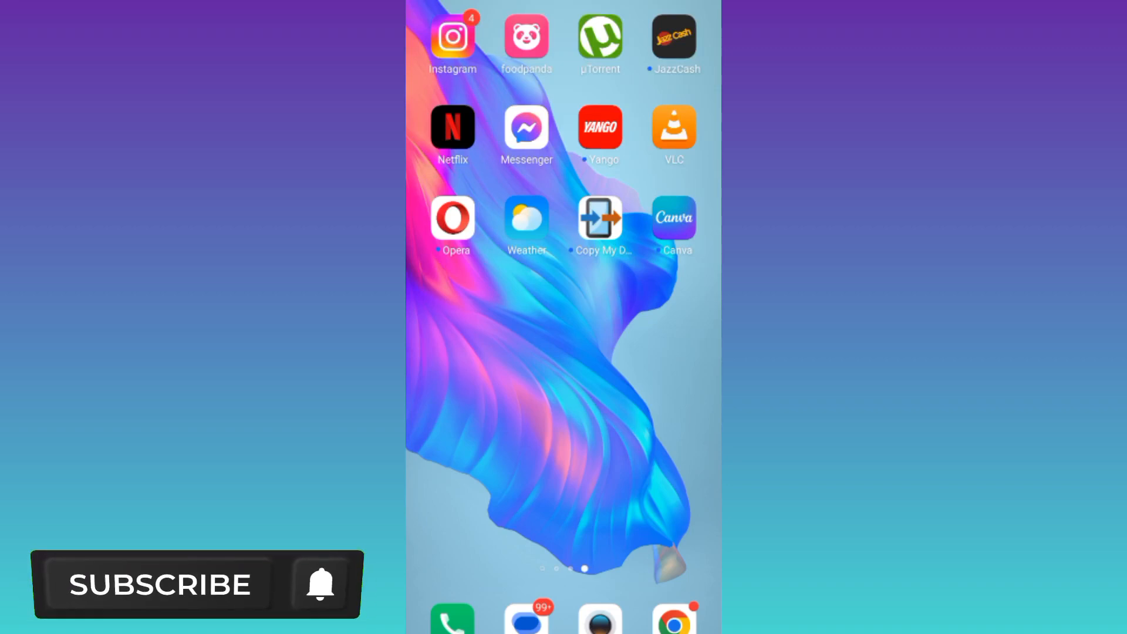
# Step: Launch Instagram from the home screen and open the profile's hamburger account menu
pyautogui.click(159, 586)
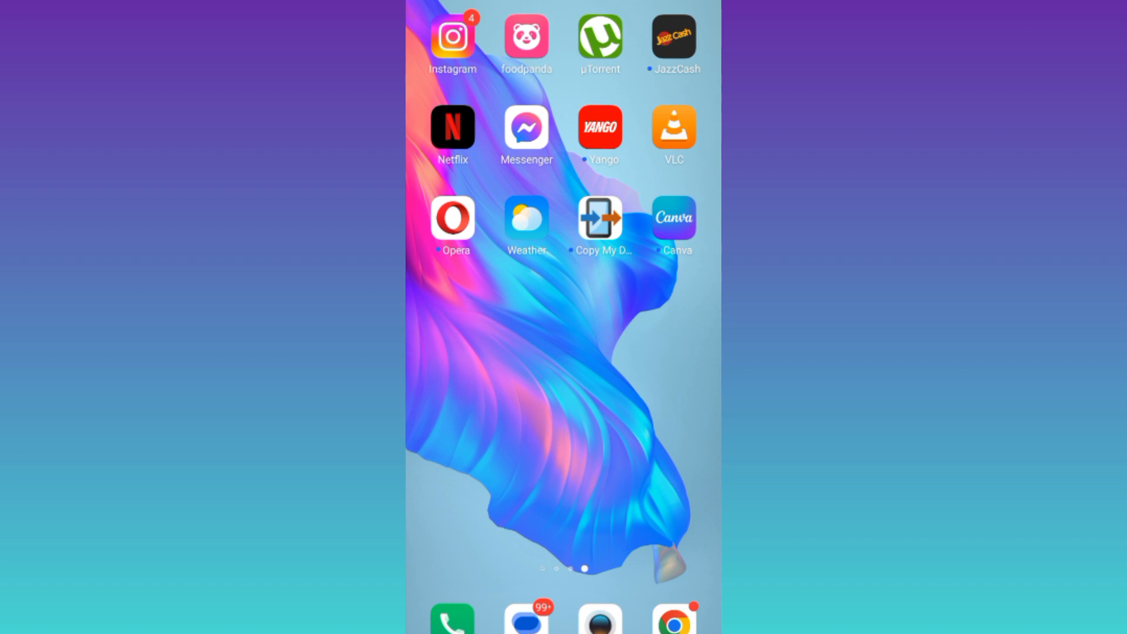
pyautogui.click(453, 37)
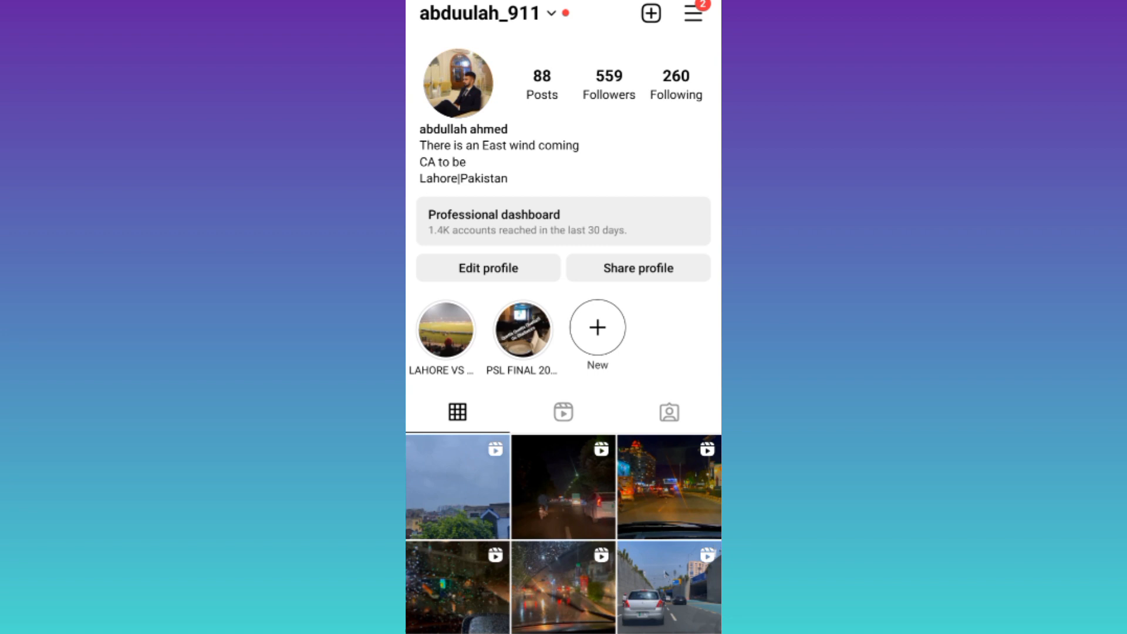
pyautogui.click(693, 16)
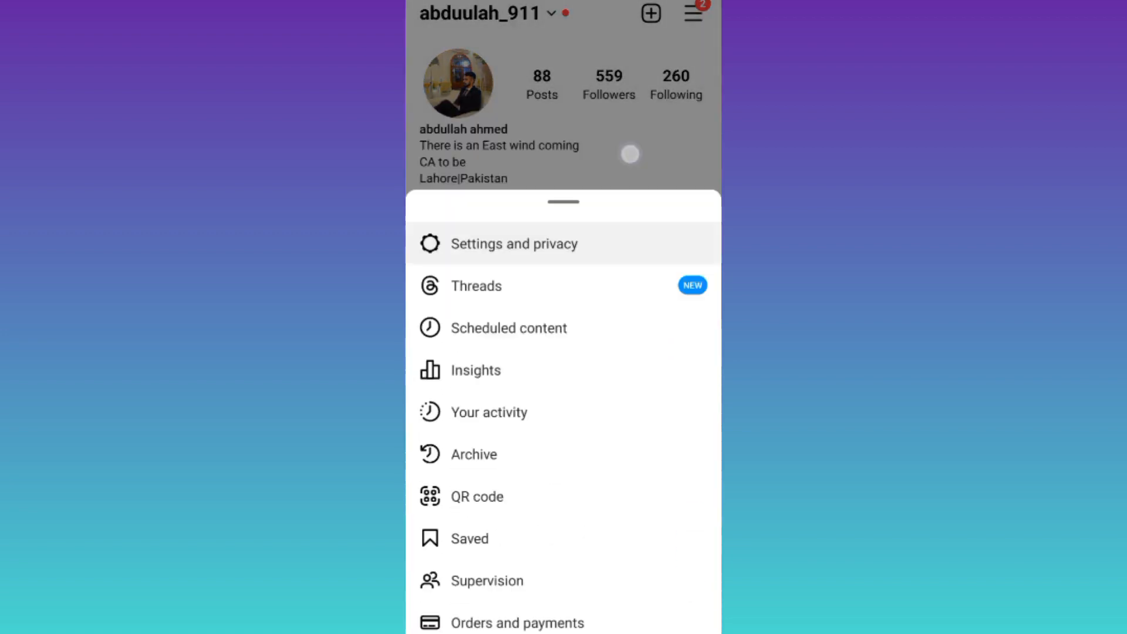
# Step: Open Settings and privacy and view the Upload contacts setting
pyautogui.click(514, 243)
pyautogui.write('upl')
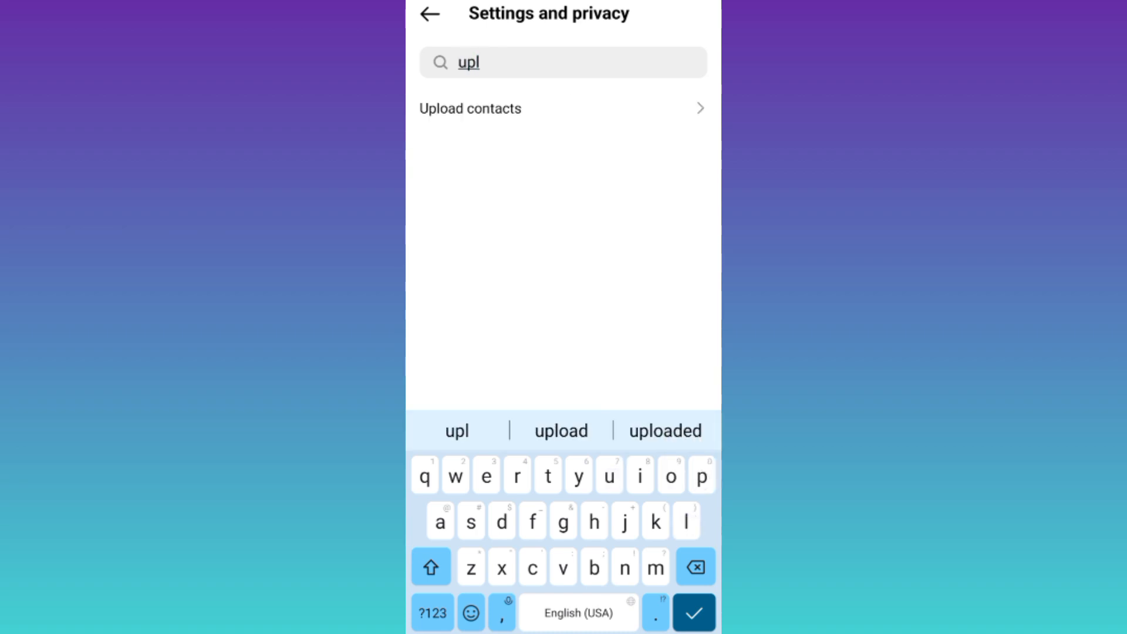
pyautogui.click(470, 108)
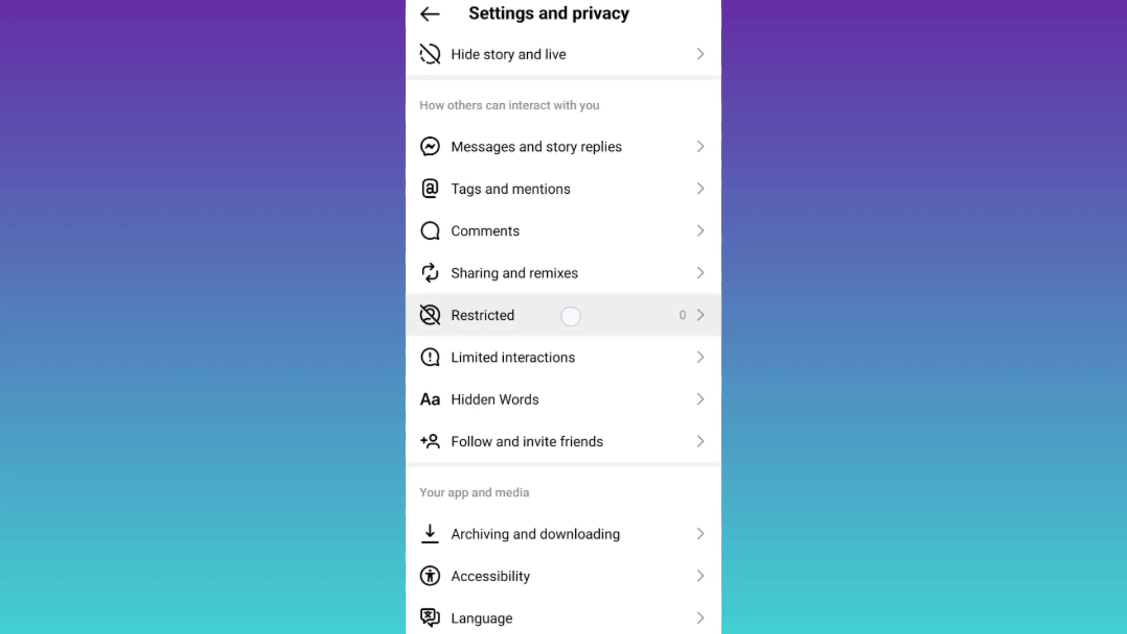
# Step: Open Restricted accounts, showing no one restricted, and activate its empty account search
pyautogui.click(482, 316)
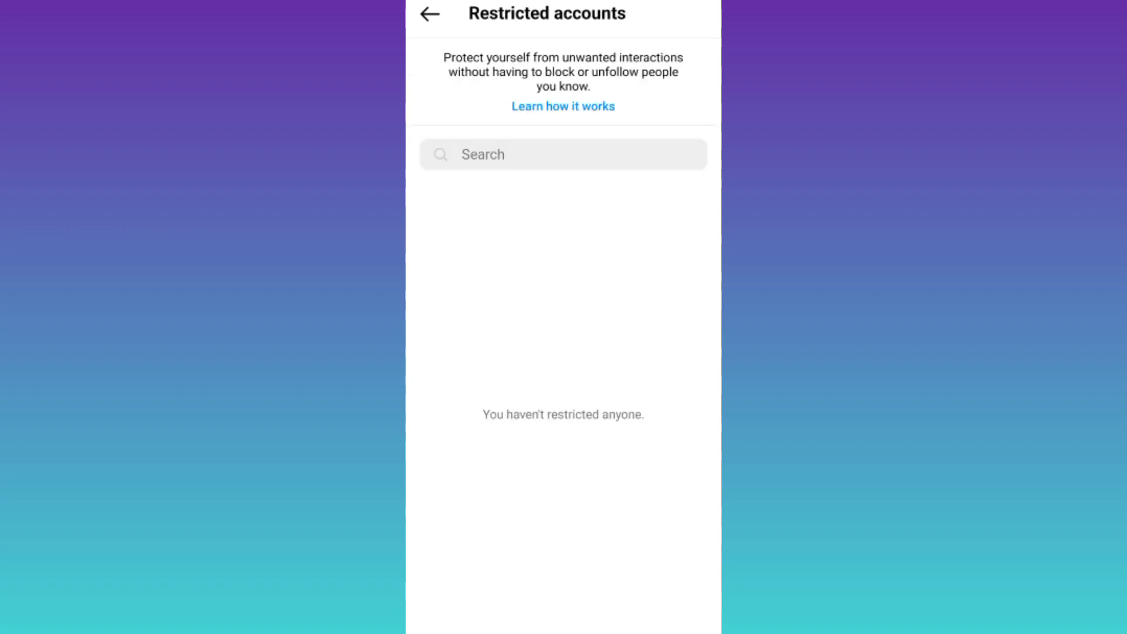
pyautogui.click(563, 154)
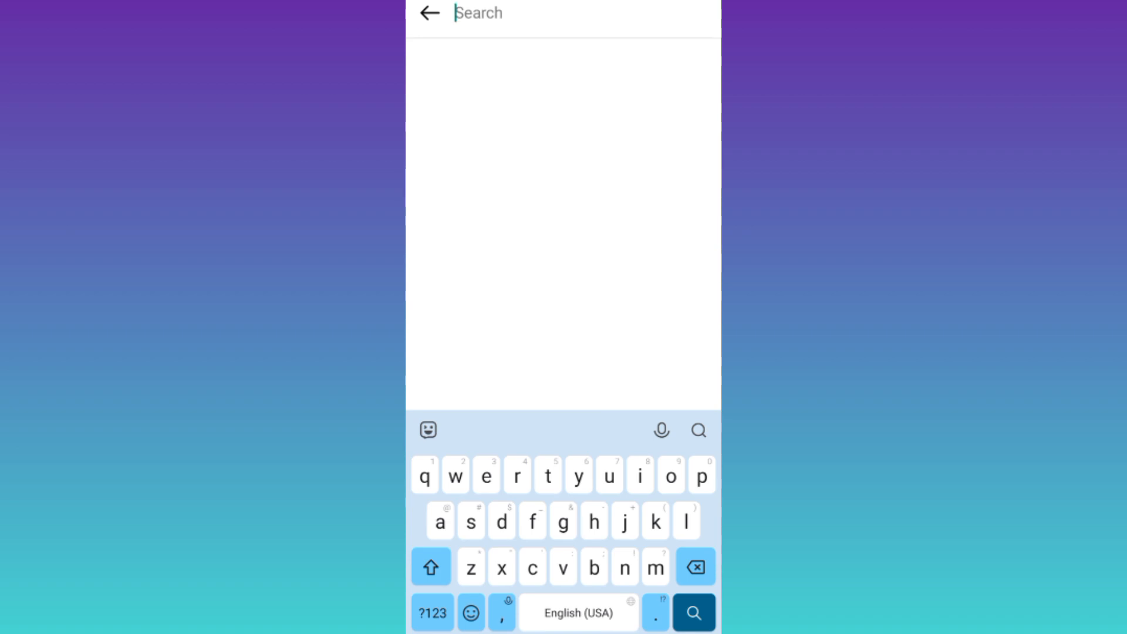